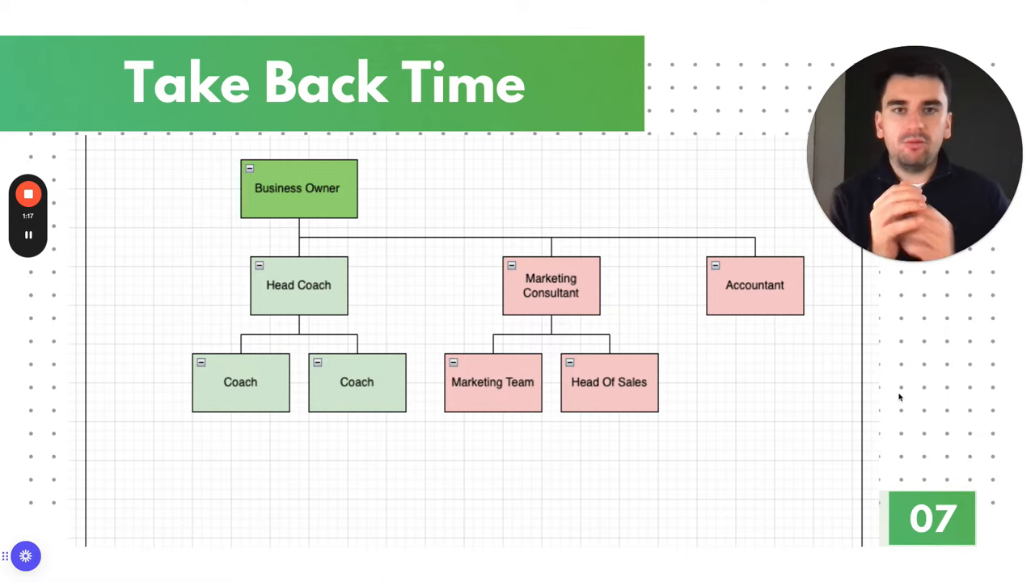
pyautogui.moveTo(839, 323)
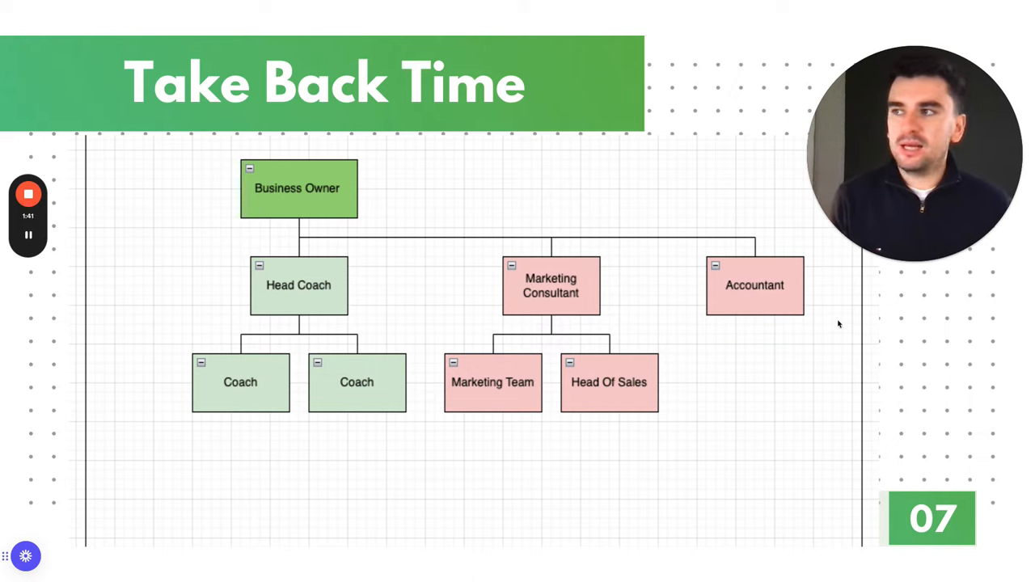
pyautogui.moveTo(759, 327)
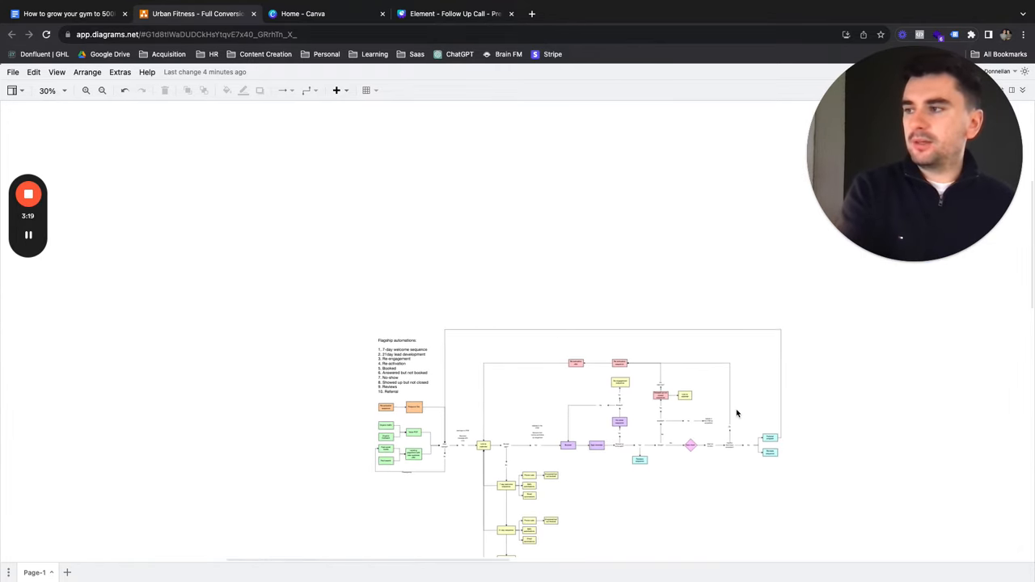
# Scroll through the automations flowchart from traffic sources down to the Urban funnel's Capture stage
pyautogui.scroll(-3)
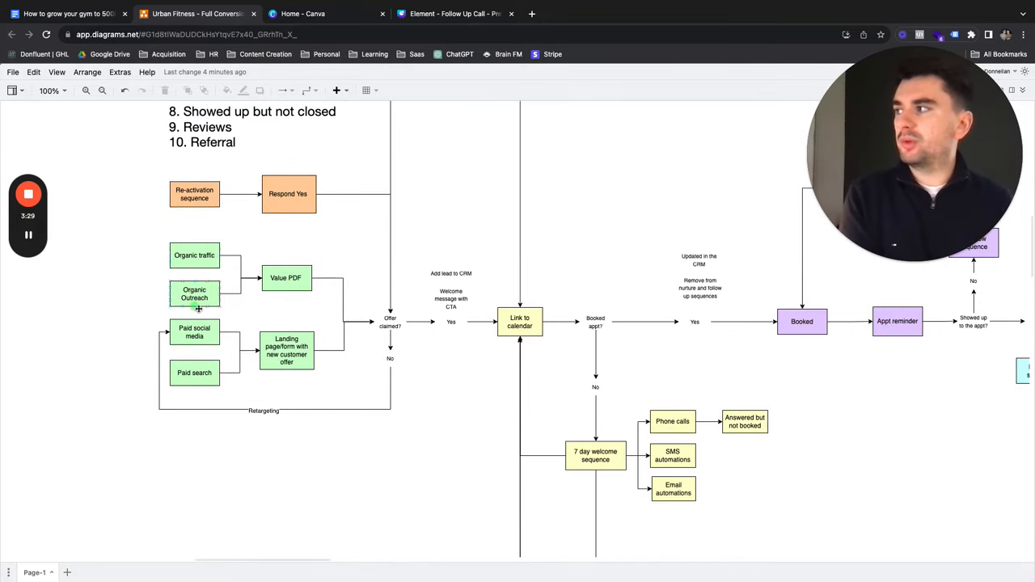
pyautogui.click(194, 331)
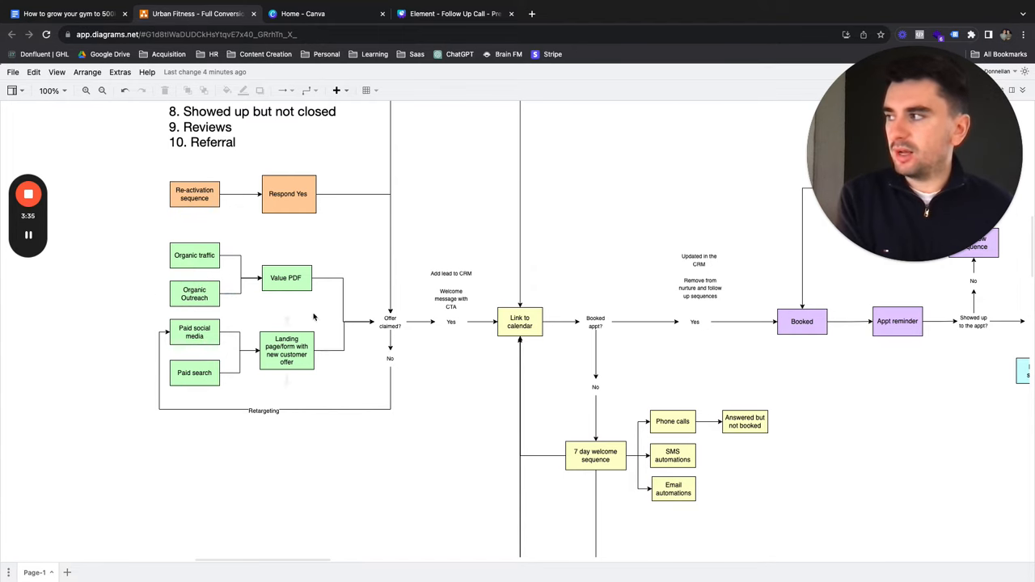
pyautogui.scroll(-3)
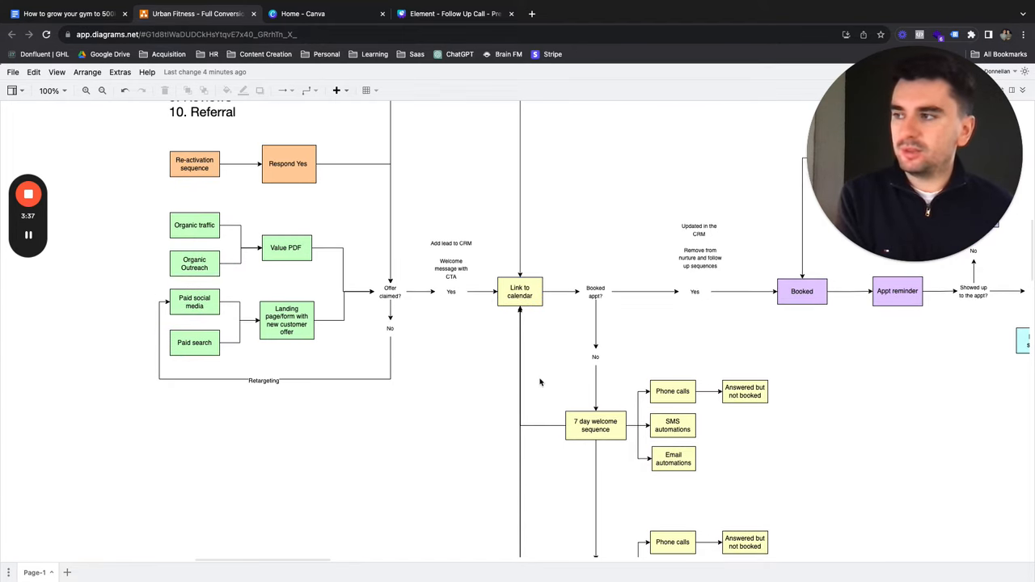
pyautogui.scroll(-3)
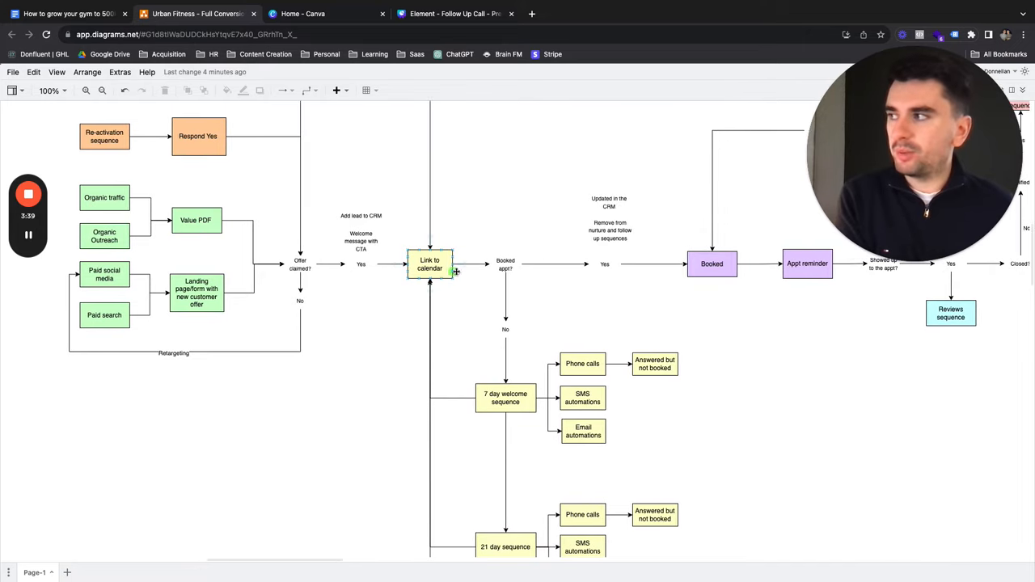
pyautogui.scroll(-3)
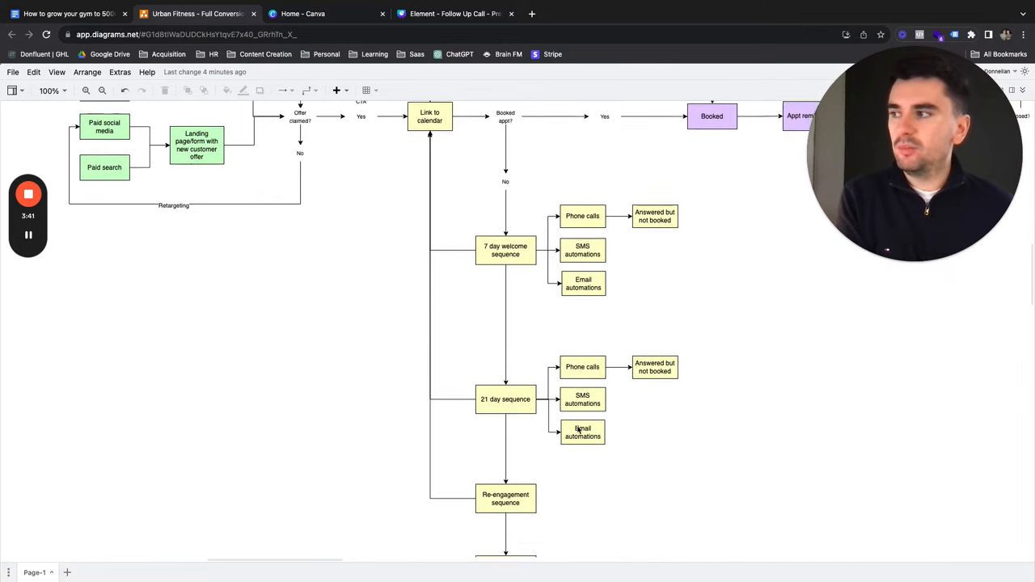
pyautogui.scroll(-3)
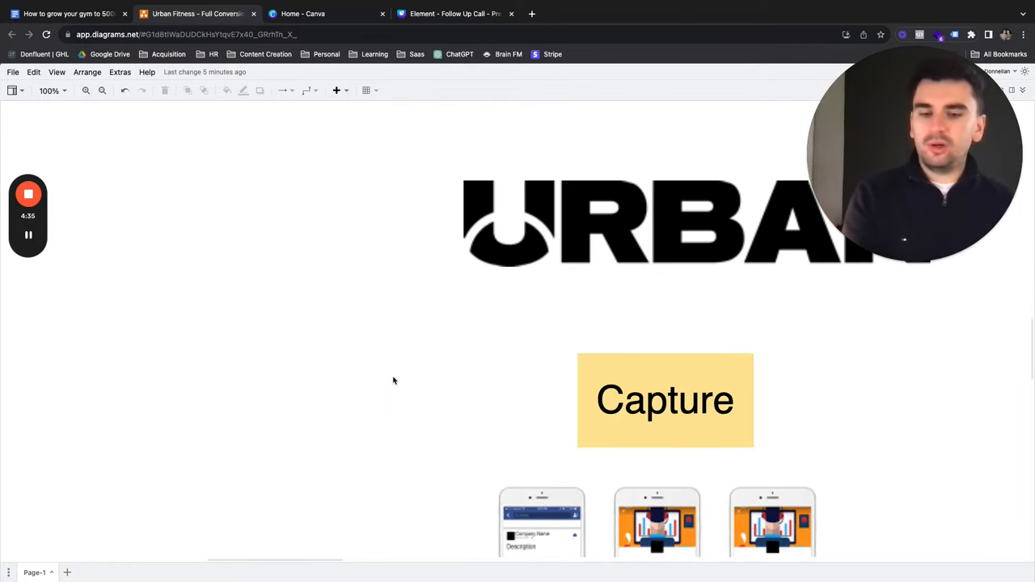
# Highlight the Traffic social icons and Capture screenshots, then move right to Systems and Setter
pyautogui.click(46, 89)
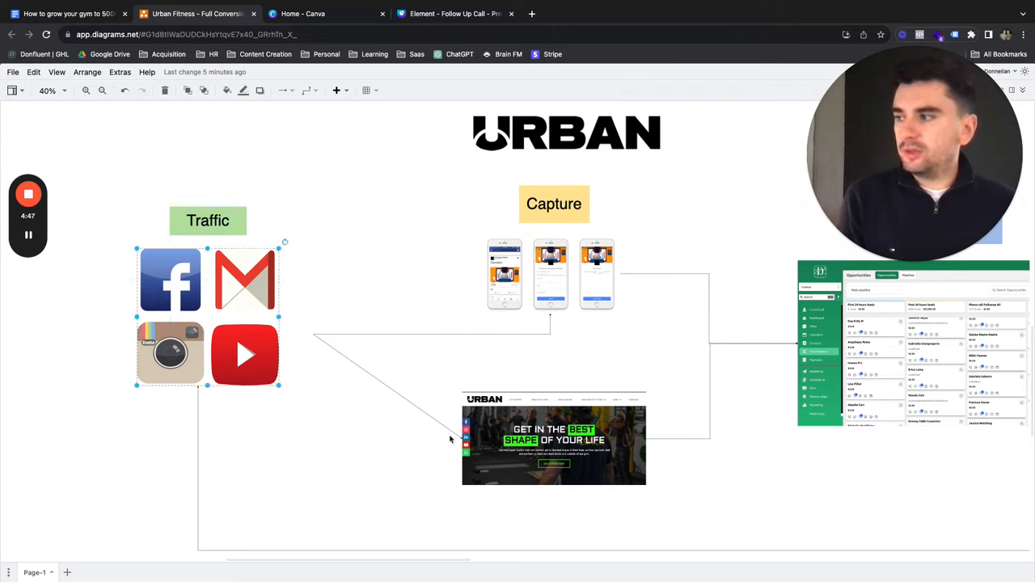
pyautogui.click(519, 283)
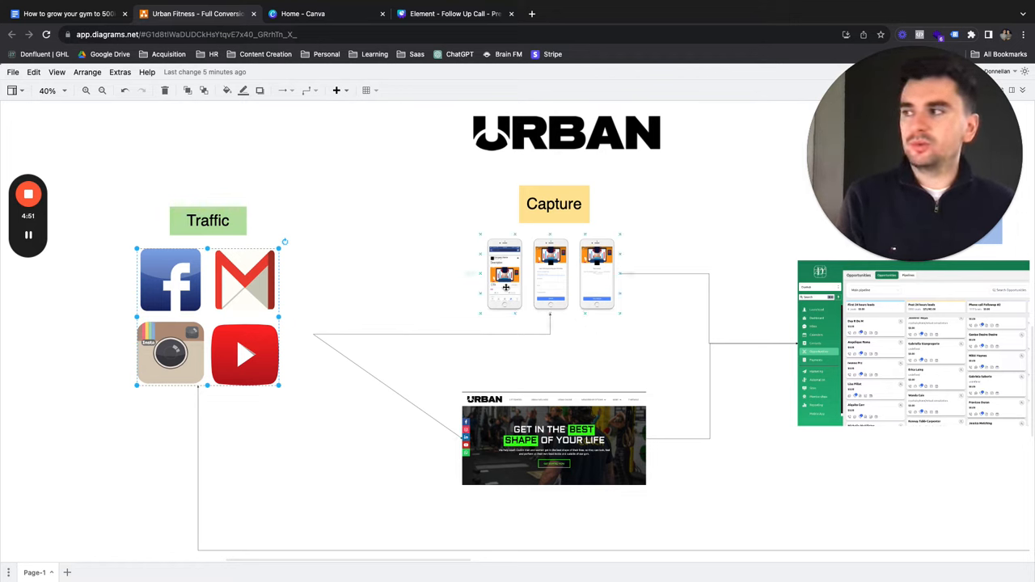
pyautogui.hscroll(3)
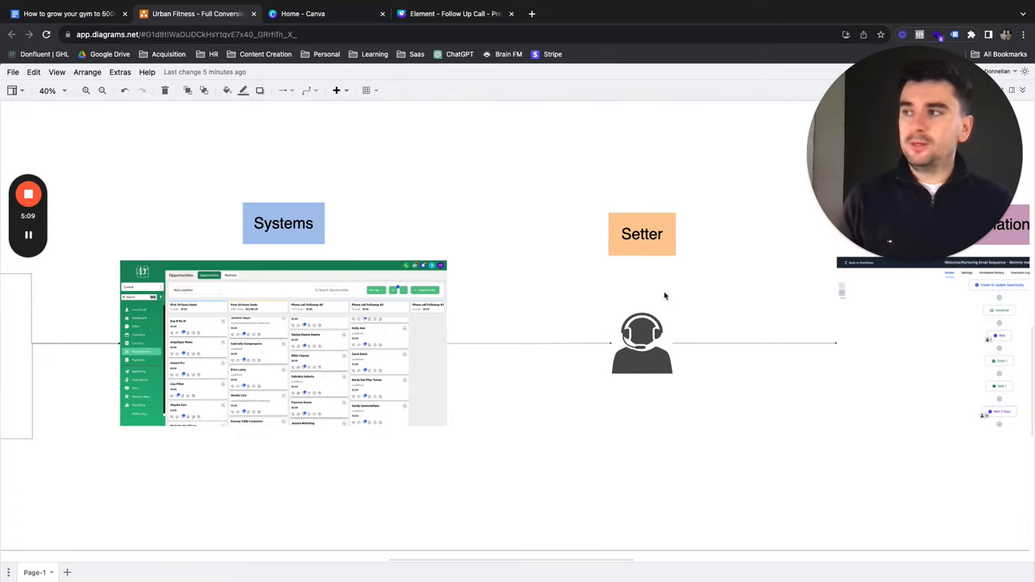
# Enlarge the headset icon under Setter by dragging its corner handle
pyautogui.click(641, 343)
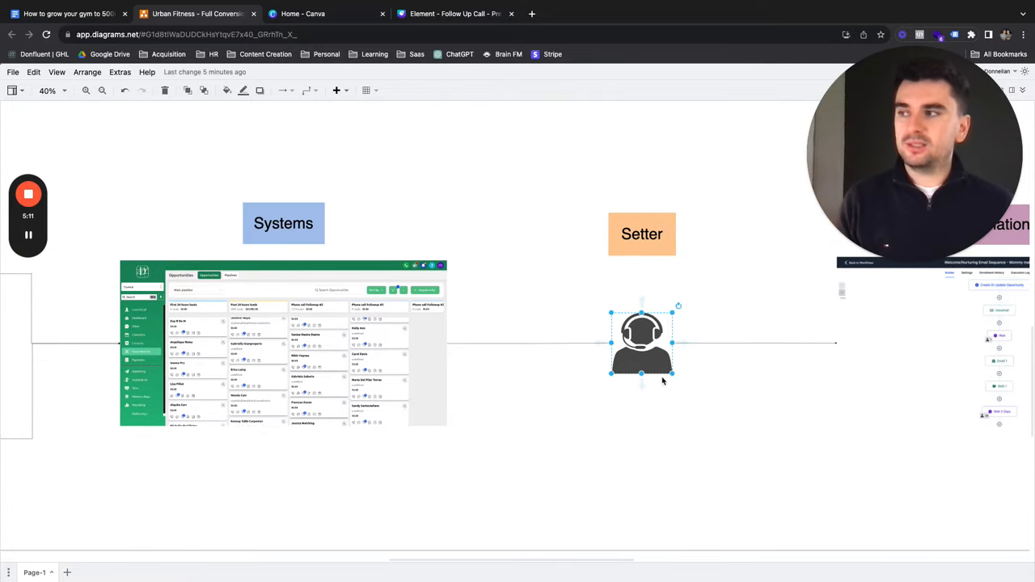
pyautogui.moveTo(642, 343); pyautogui.dragTo(649, 338)
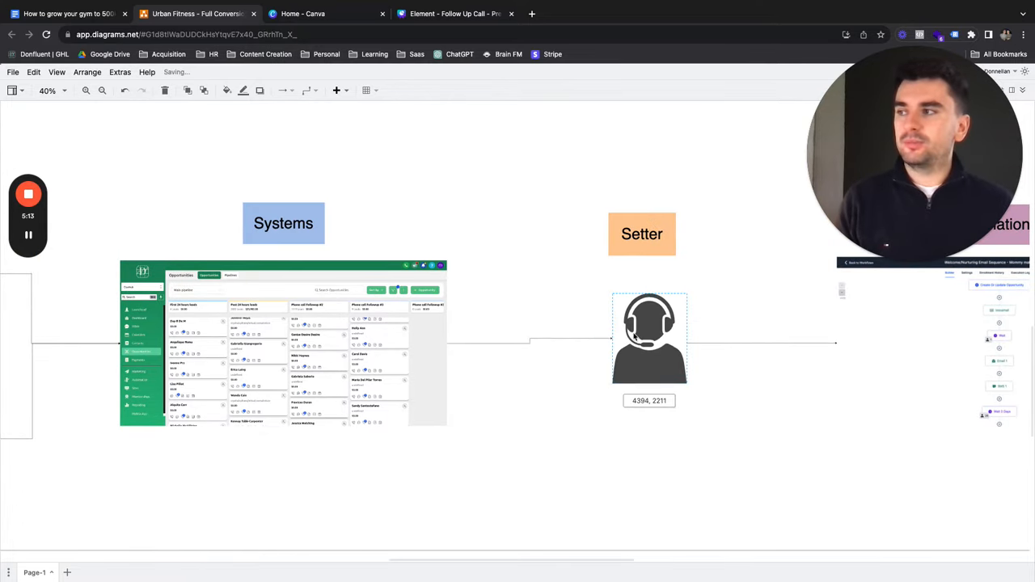
pyautogui.click(649, 338)
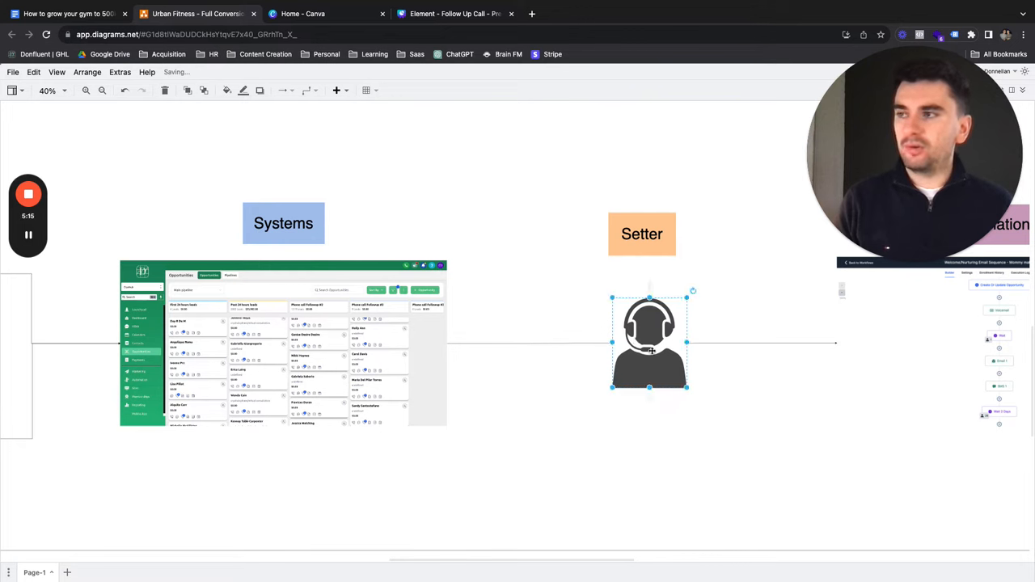
pyautogui.click(733, 445)
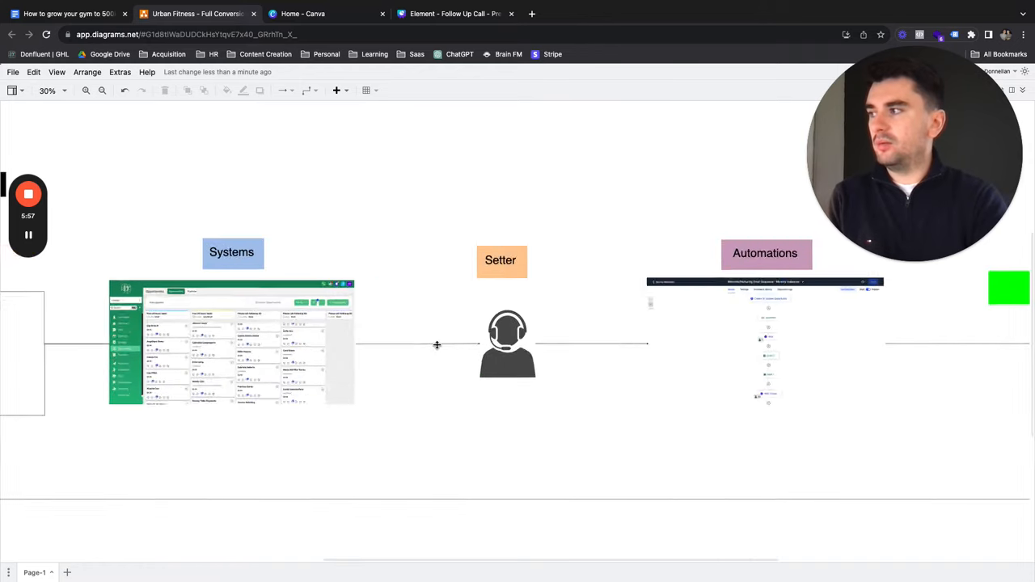
pyautogui.scroll(-3)
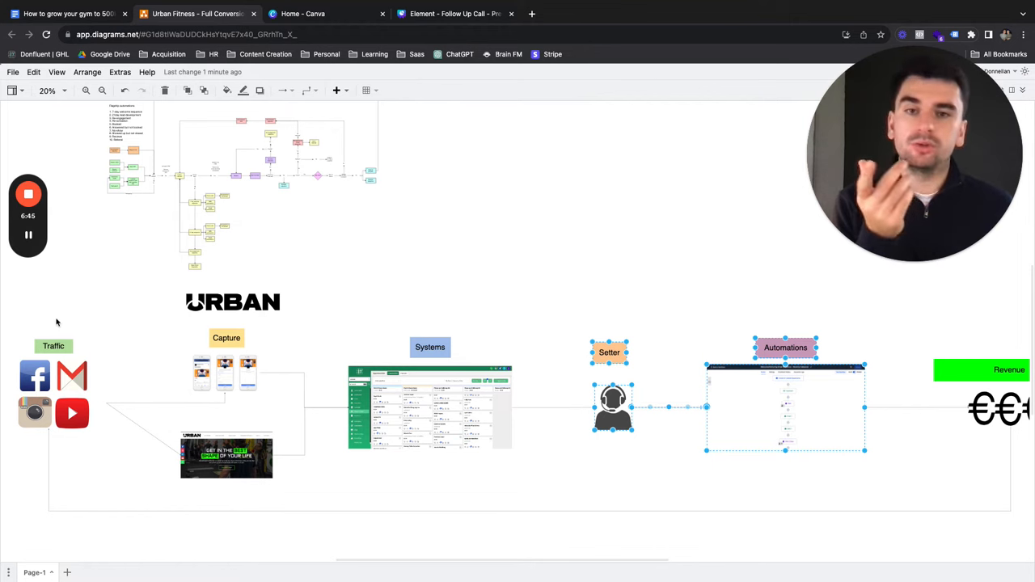
pyautogui.moveTo(979, 343)
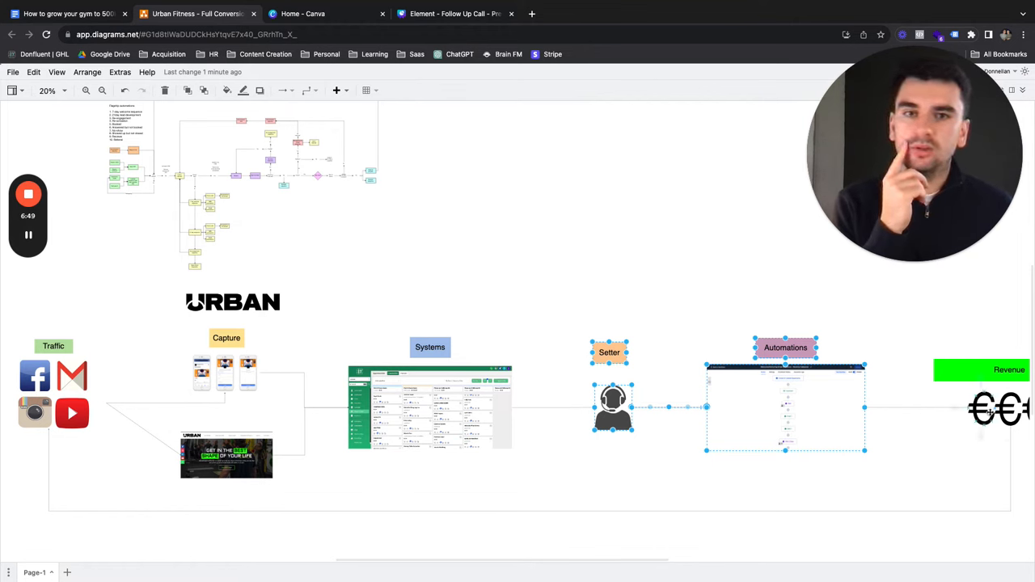
pyautogui.moveTo(956, 521)
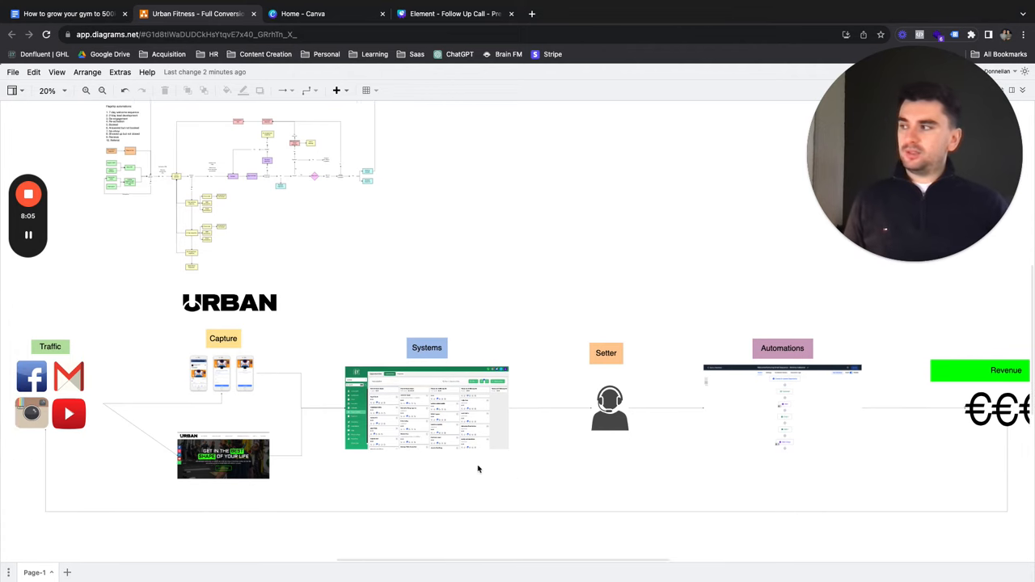
pyautogui.moveTo(511, 467)
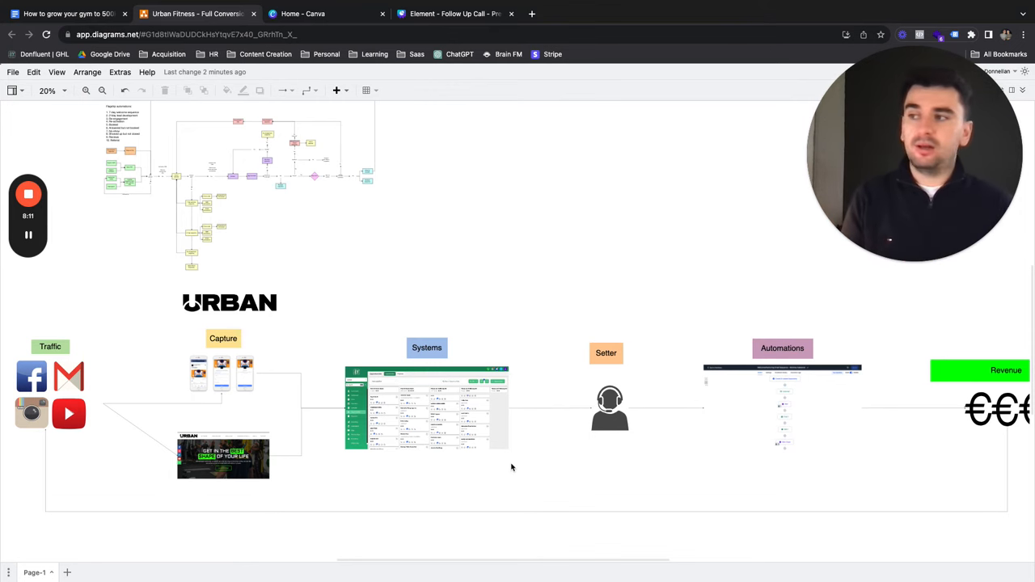
pyautogui.click(222, 457)
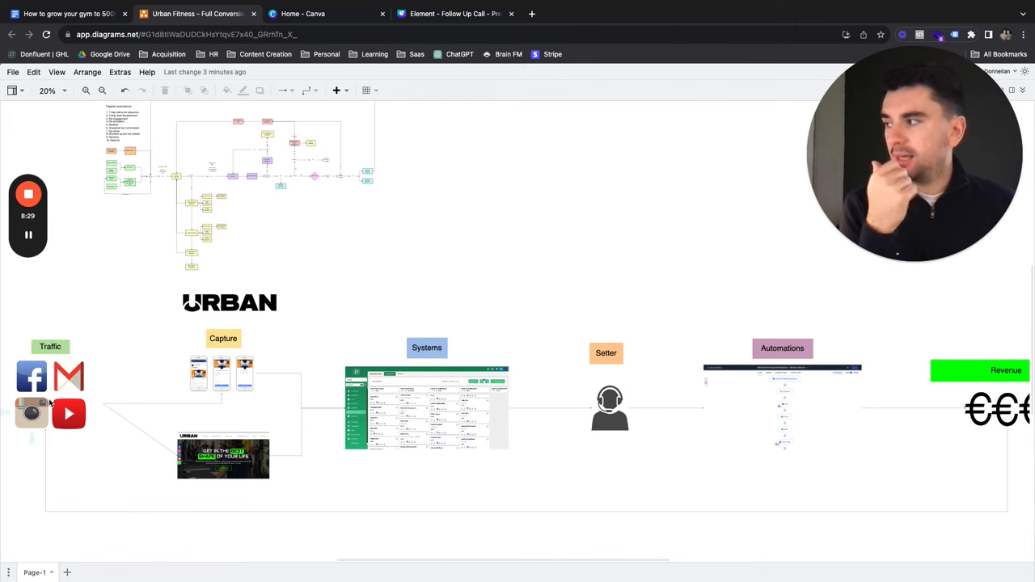
pyautogui.moveTo(279, 439)
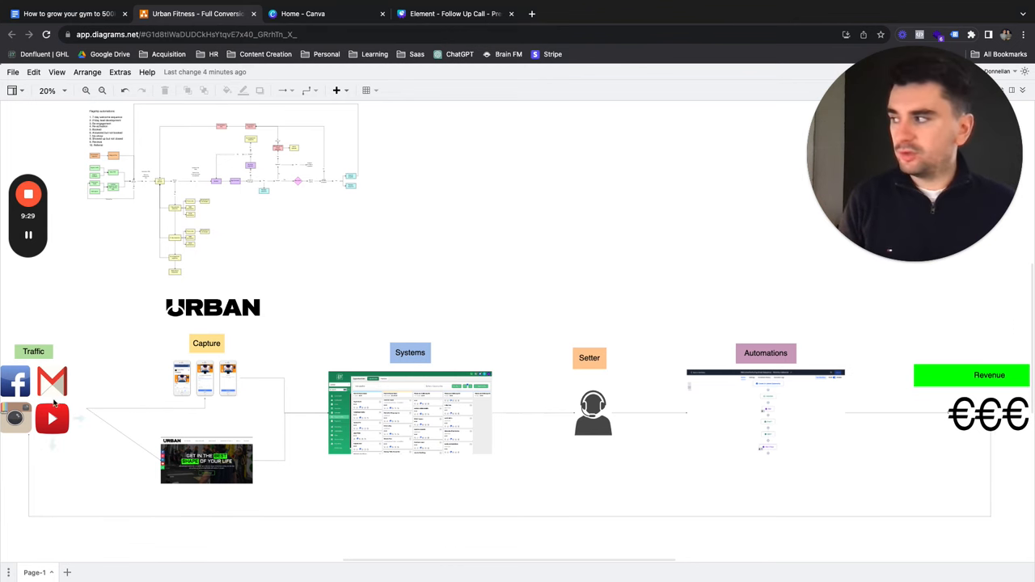
pyautogui.moveTo(945, 552)
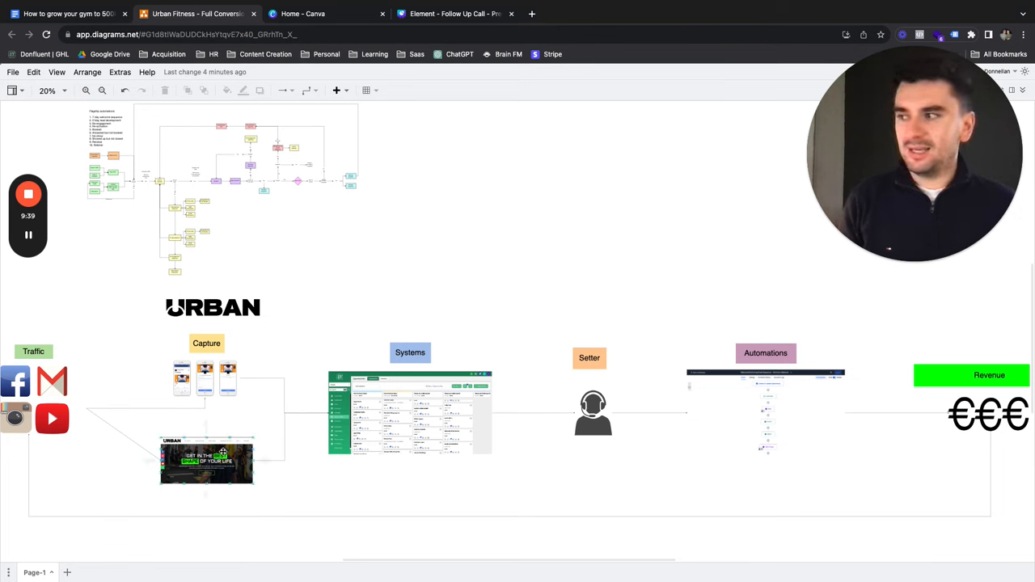
pyautogui.click(593, 412)
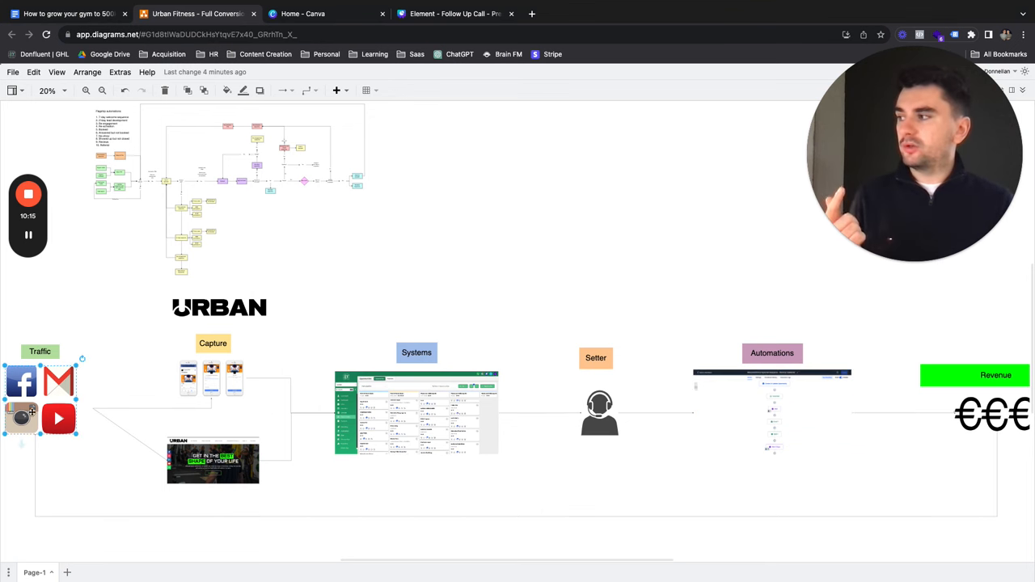
# Point out the Systems, Traffic, Setter and Automations shapes in turn to recap the funnel
pyautogui.click(416, 412)
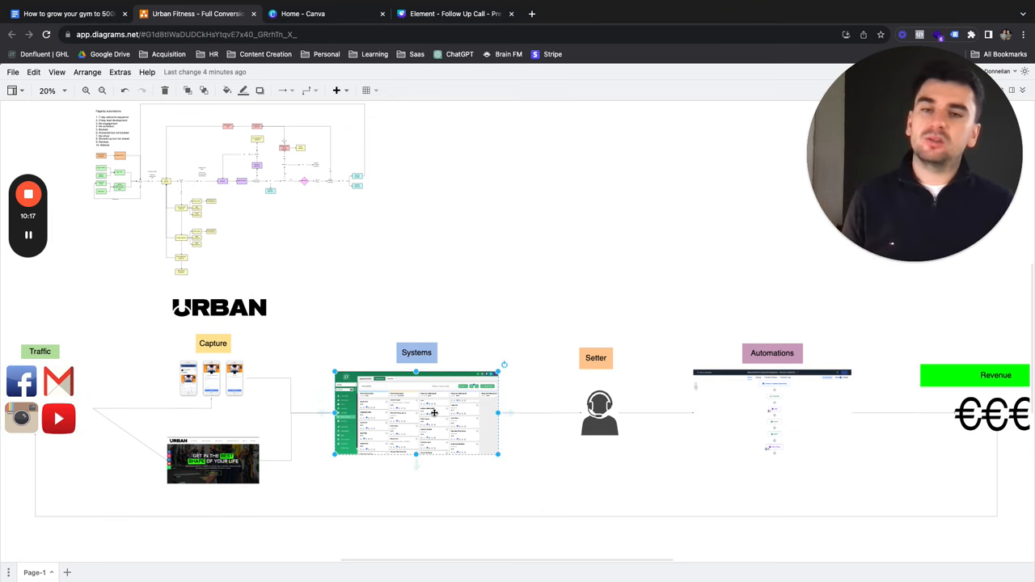
pyautogui.click(599, 413)
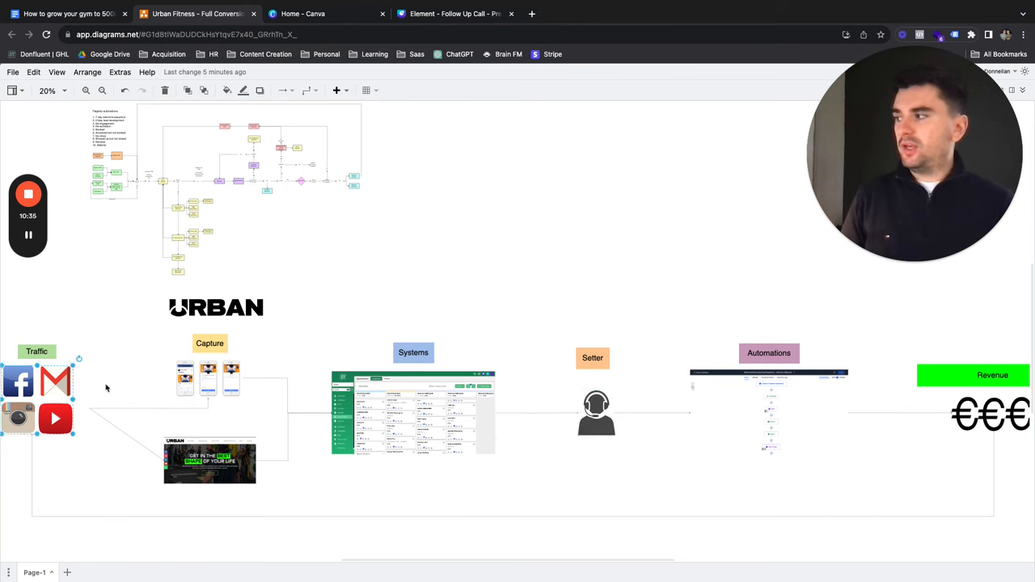
pyautogui.click(412, 413)
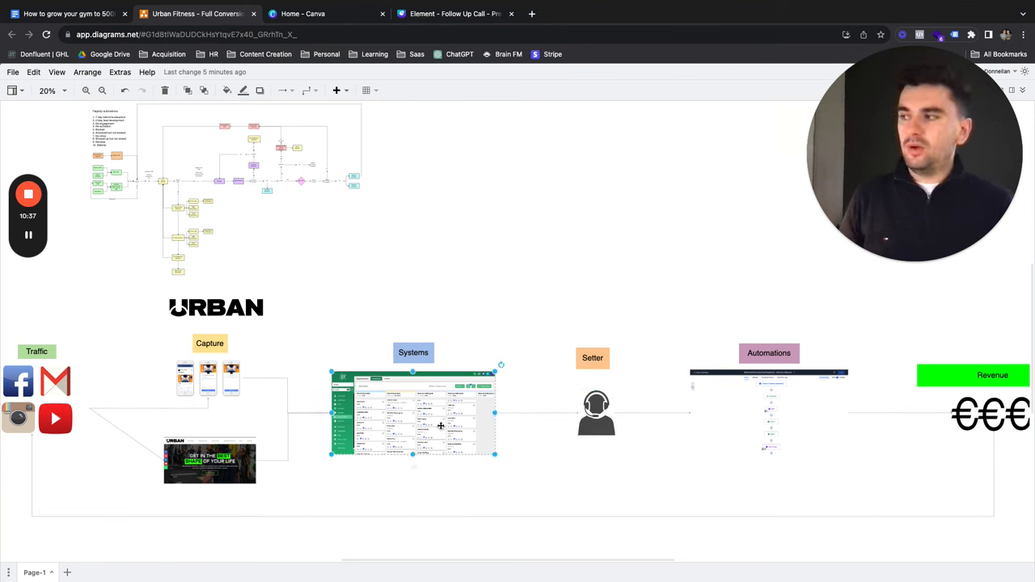
pyautogui.click(596, 413)
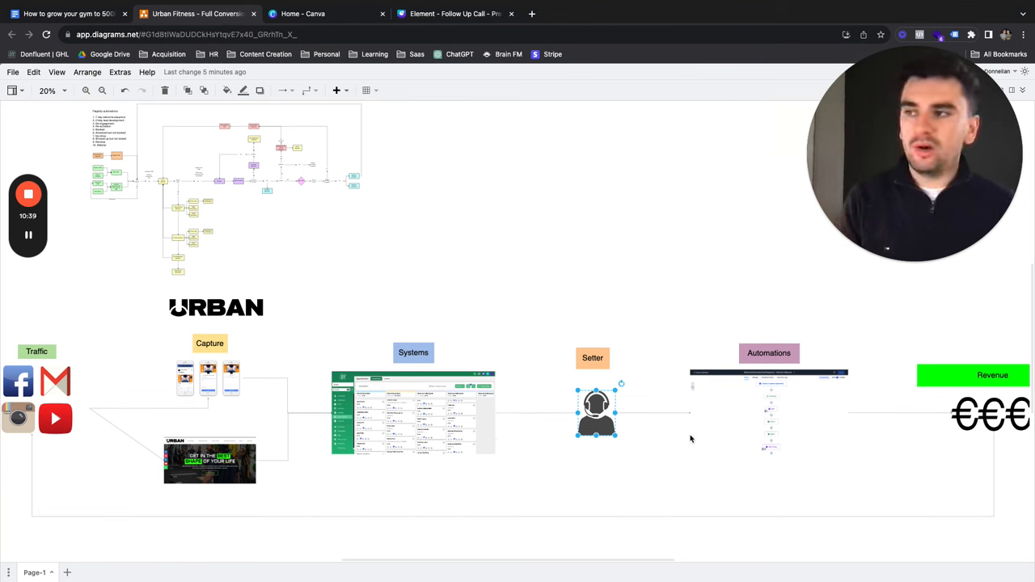
pyautogui.click(768, 412)
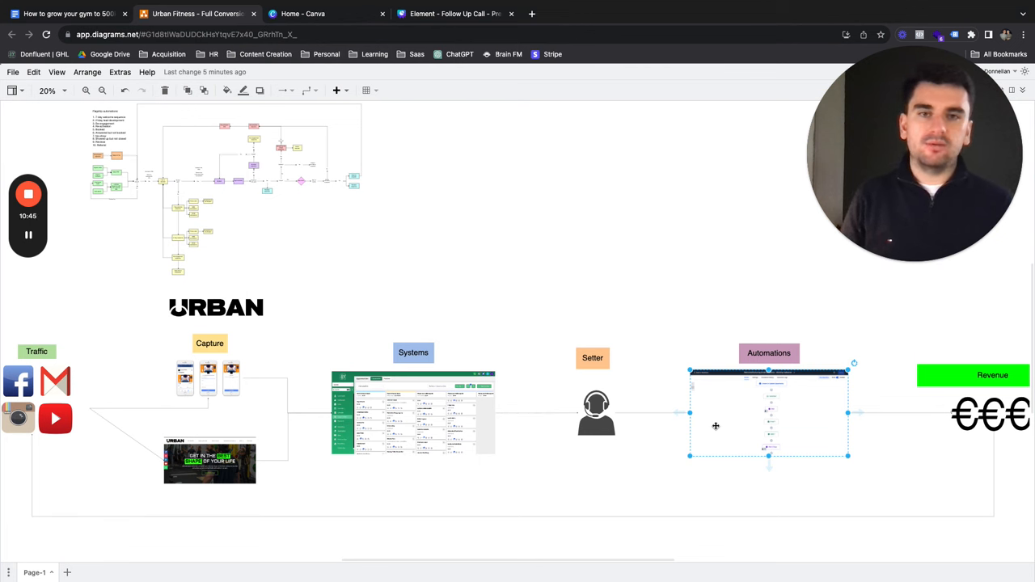
pyautogui.moveTo(719, 463)
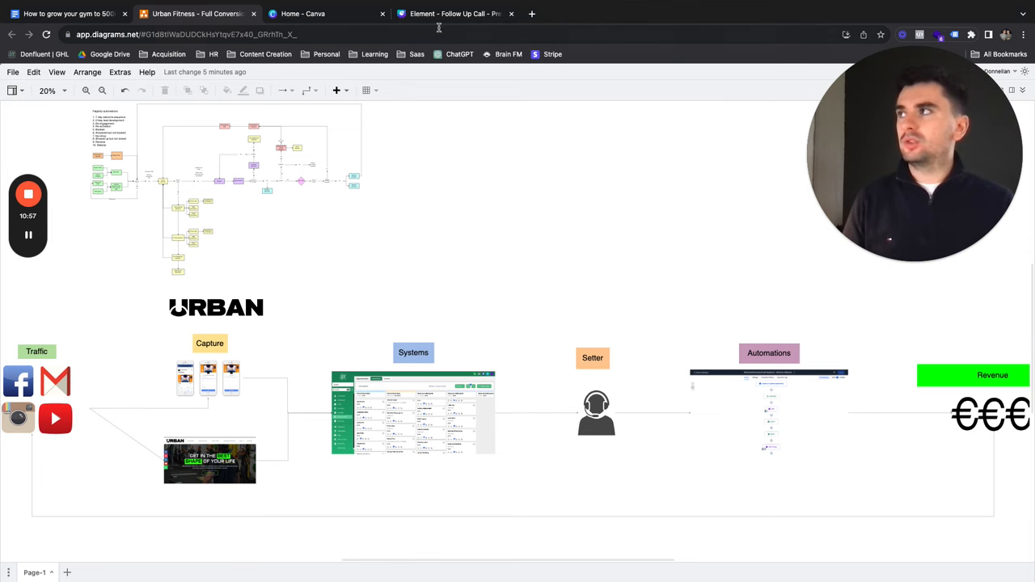
# Switch to the 'Element - Follow Up Call' Canva presentation tab
pyautogui.click(453, 13)
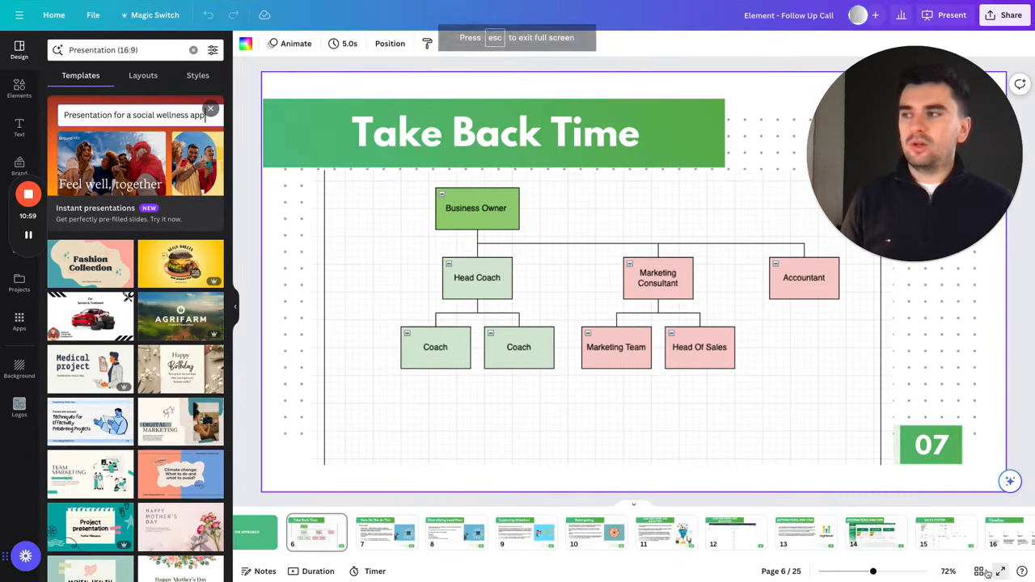